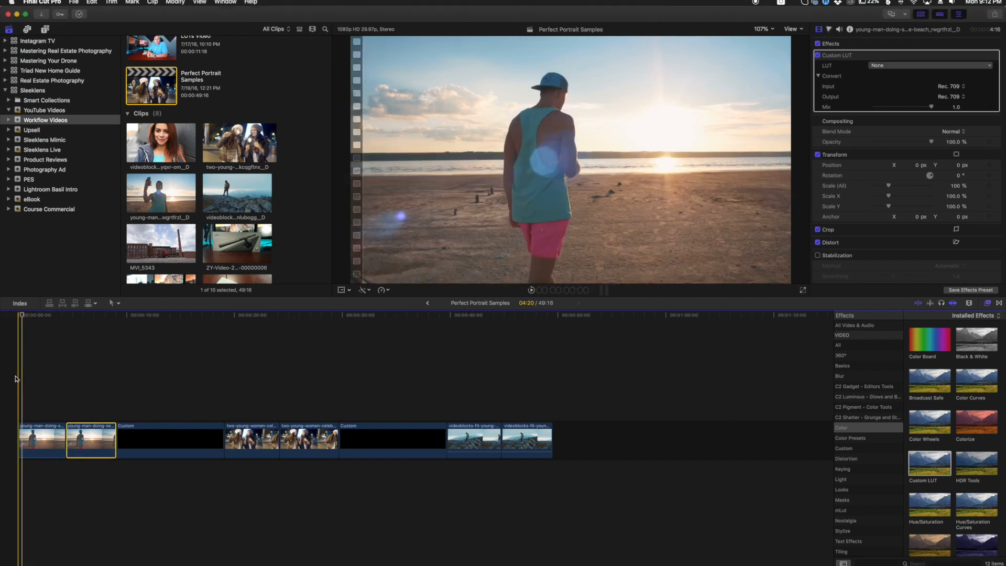
Preview the beach clip, then load LUTs > Cinematic Warm .cube as its Custom LUT
{"action": "key", "text": "space"}
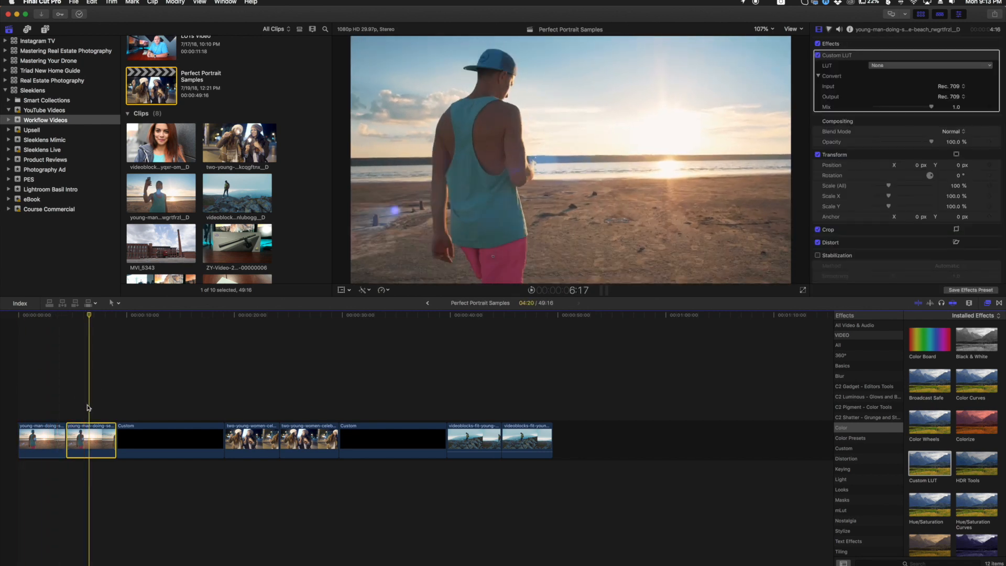
{"action": "mouse_move", "coordinate": [92, 408]}
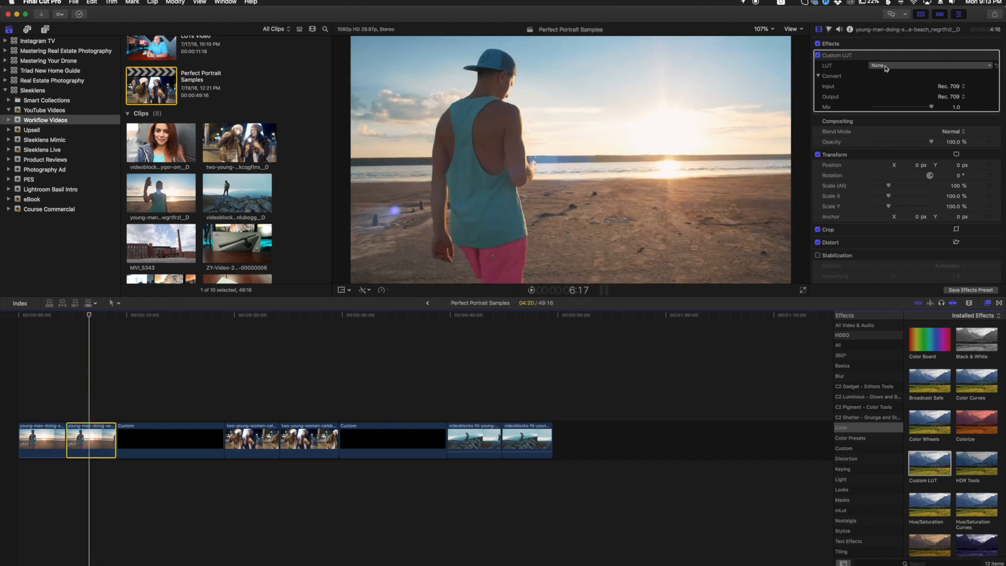
{"action": "left_click", "coordinate": [931, 65]}
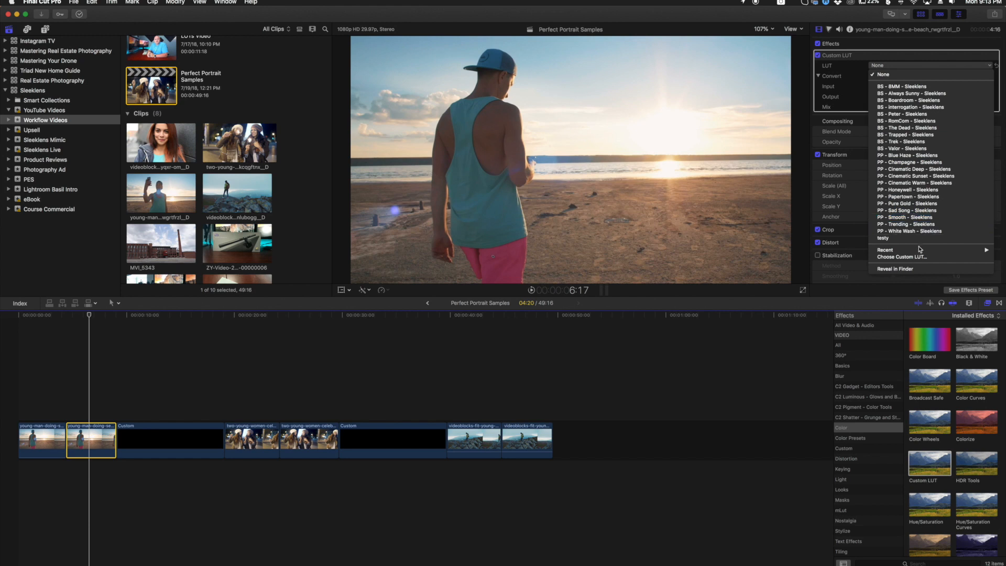
{"action": "left_click", "coordinate": [903, 257]}
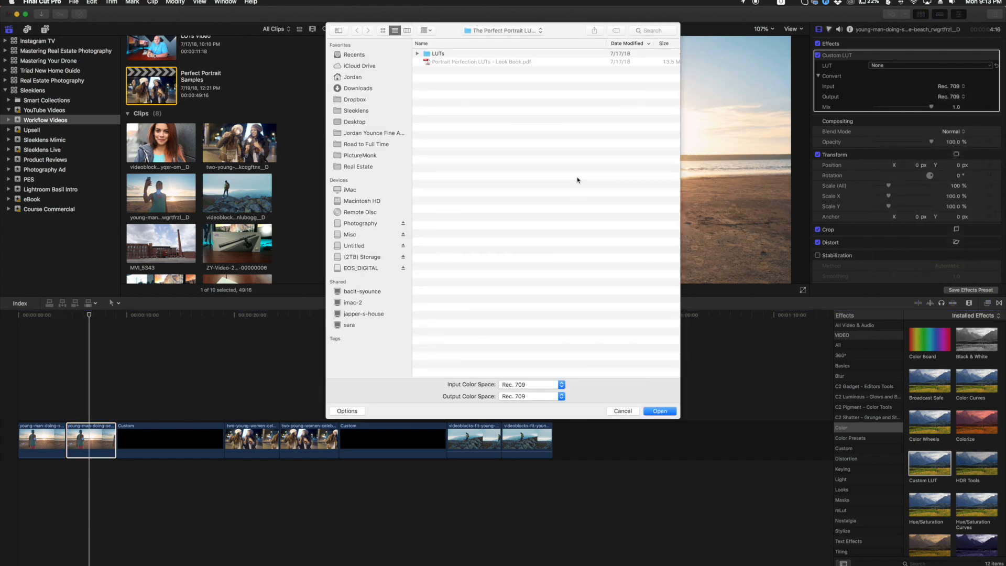
{"action": "mouse_move", "coordinate": [497, 68]}
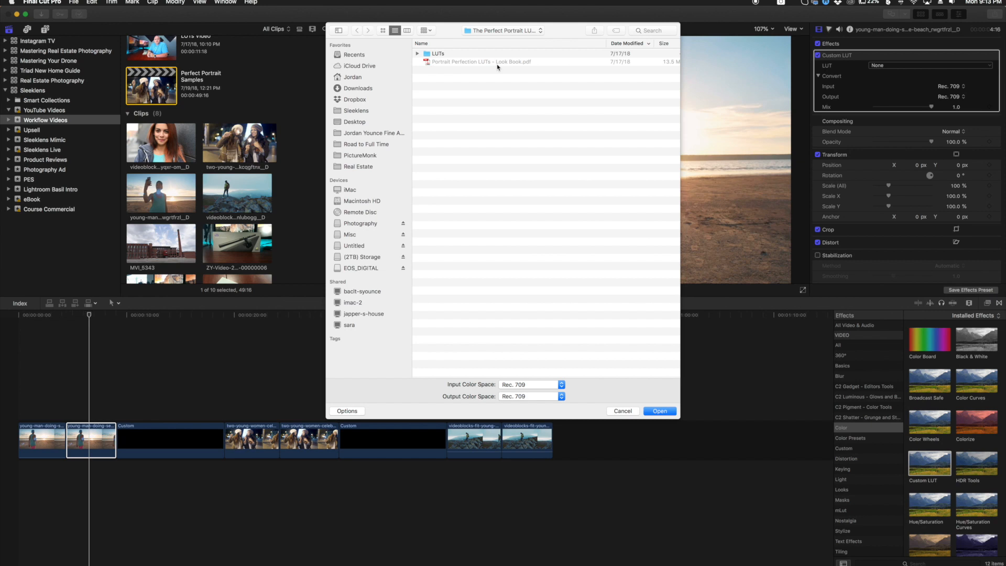
{"action": "mouse_move", "coordinate": [457, 65]}
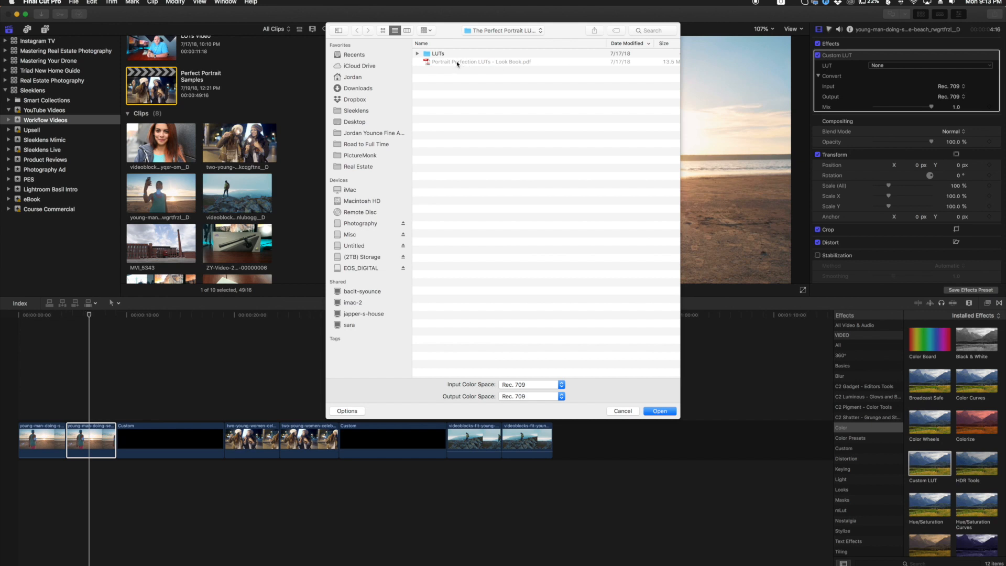
{"action": "mouse_move", "coordinate": [448, 67]}
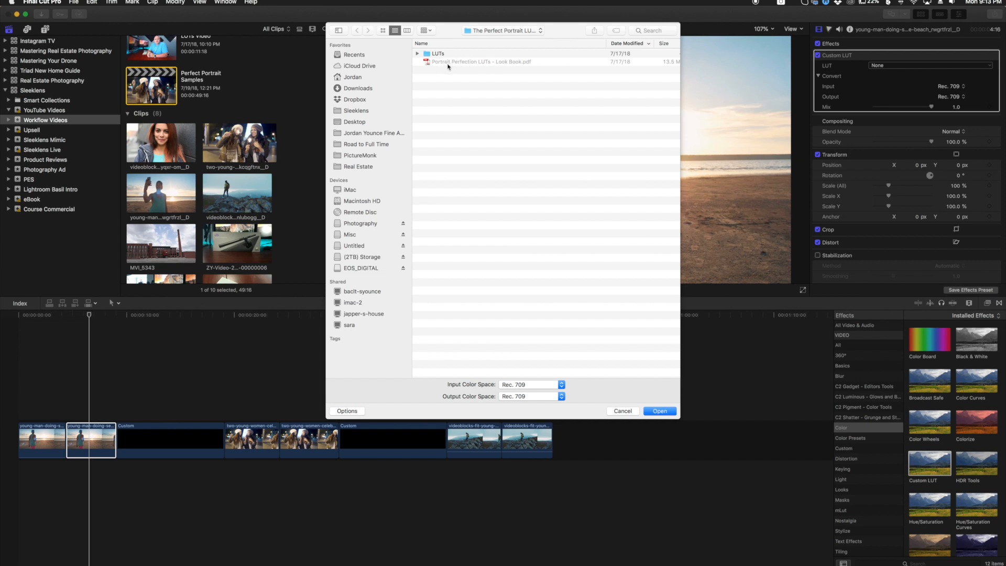
{"action": "mouse_move", "coordinate": [481, 66]}
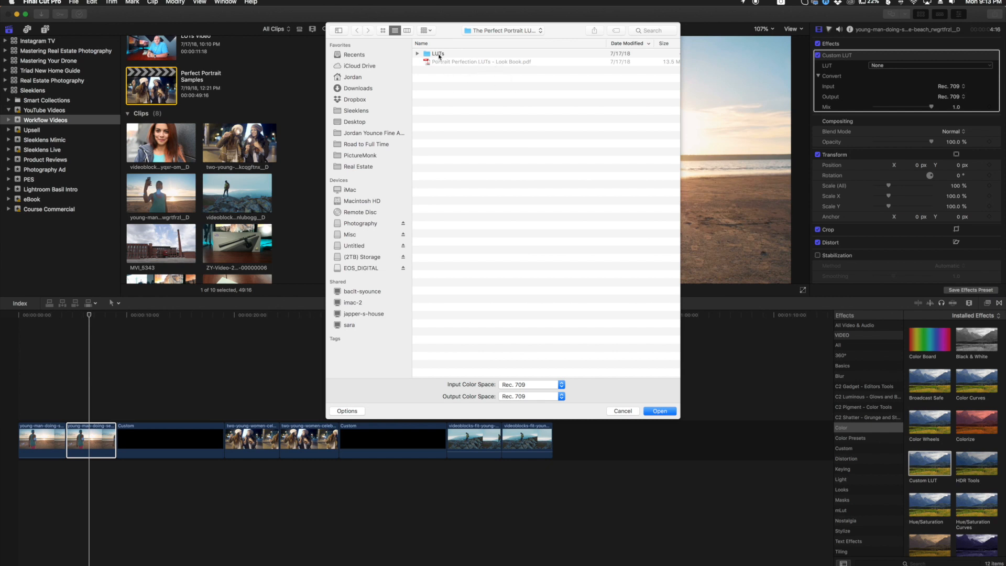
{"action": "double_click", "coordinate": [437, 54]}
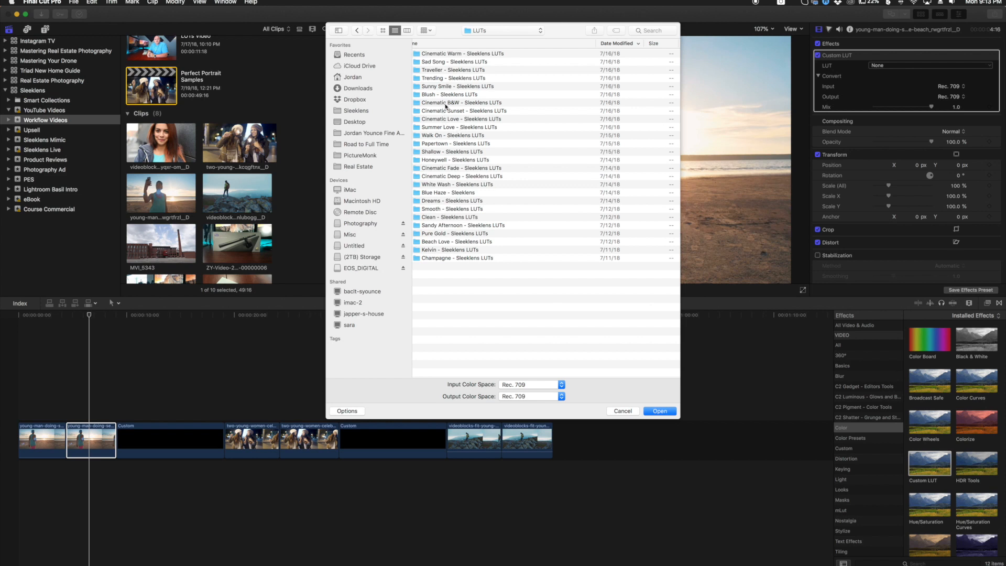
{"action": "left_click", "coordinate": [462, 54]}
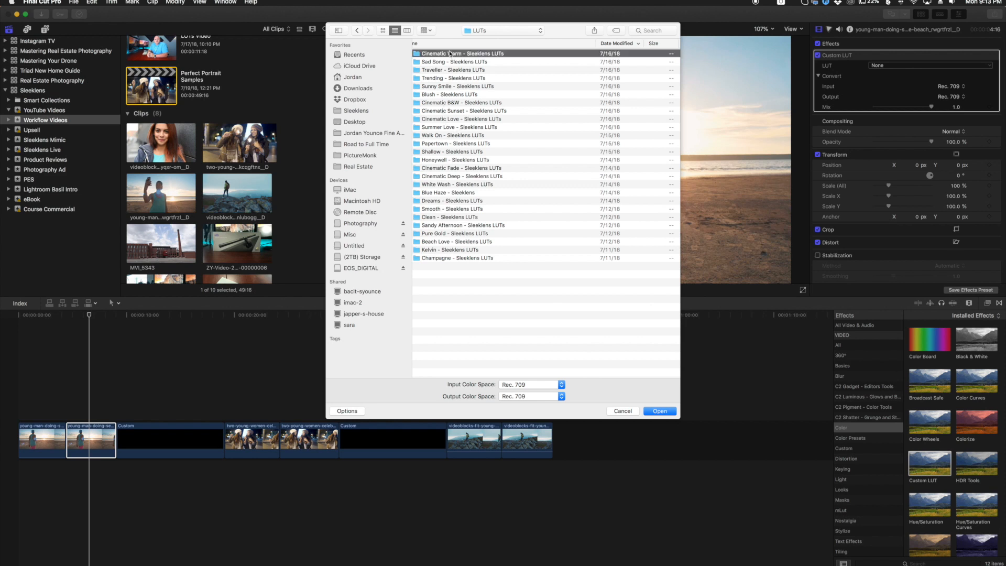
{"action": "double_click", "coordinate": [462, 53]}
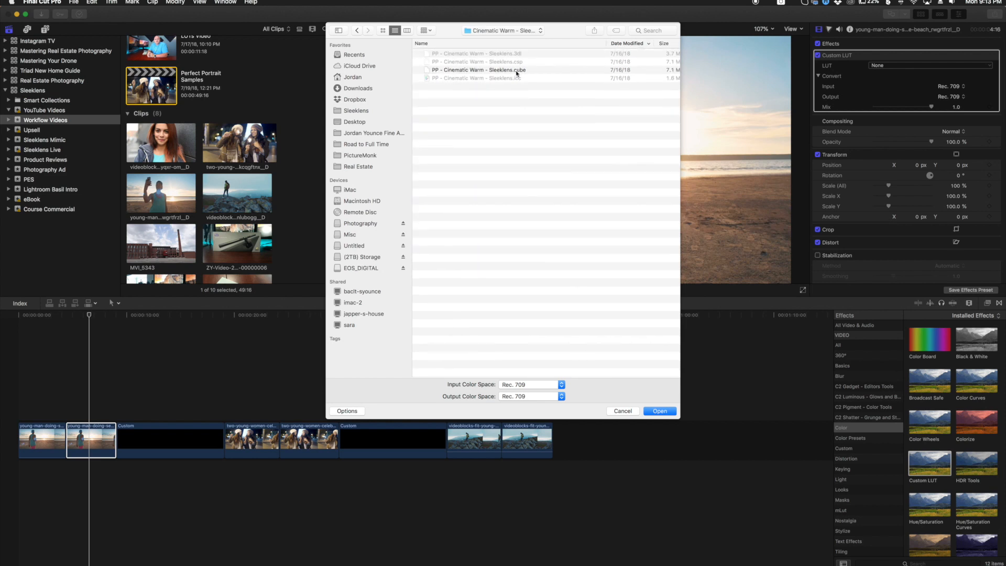
{"action": "left_click", "coordinate": [478, 70]}
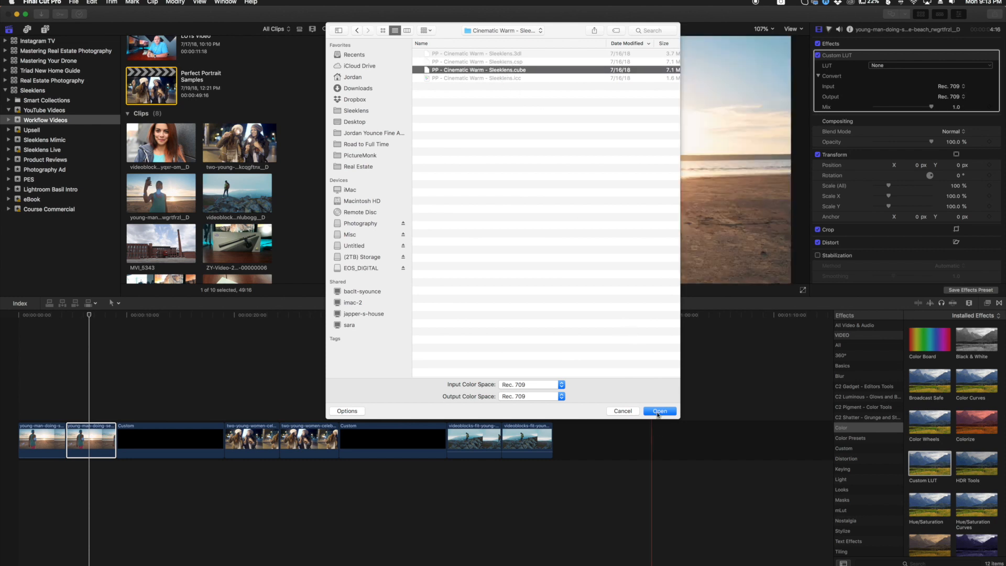
{"action": "left_click", "coordinate": [660, 411]}
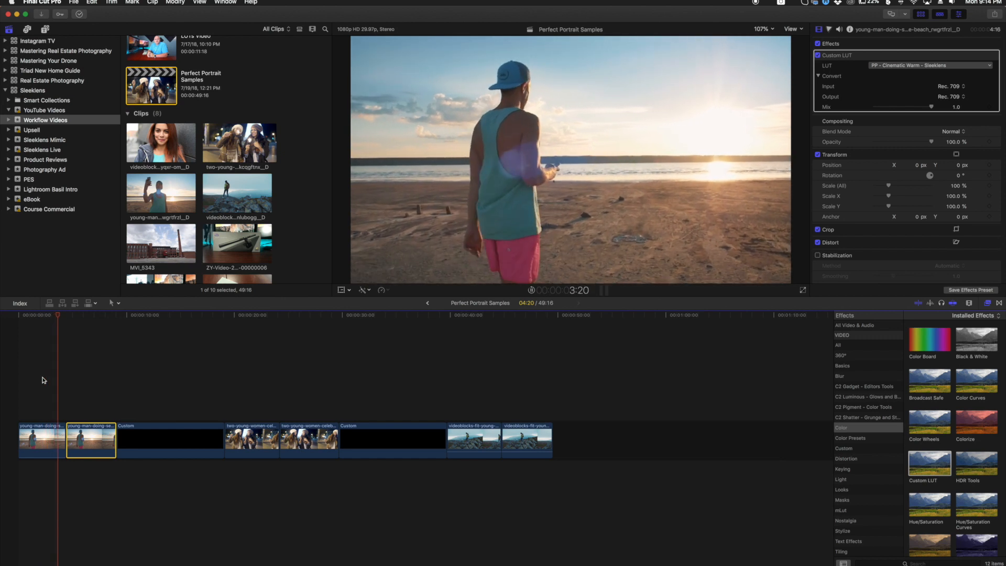
Play back the warm-graded beach clip, then select the sparkler clip in the timeline
{"action": "key", "text": "space"}
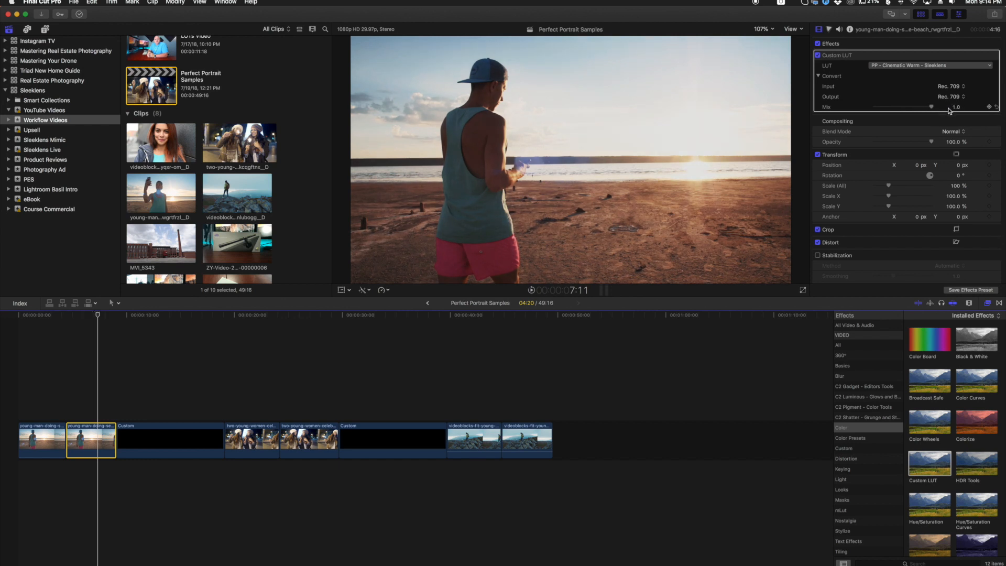
{"action": "left_click", "coordinate": [250, 314]}
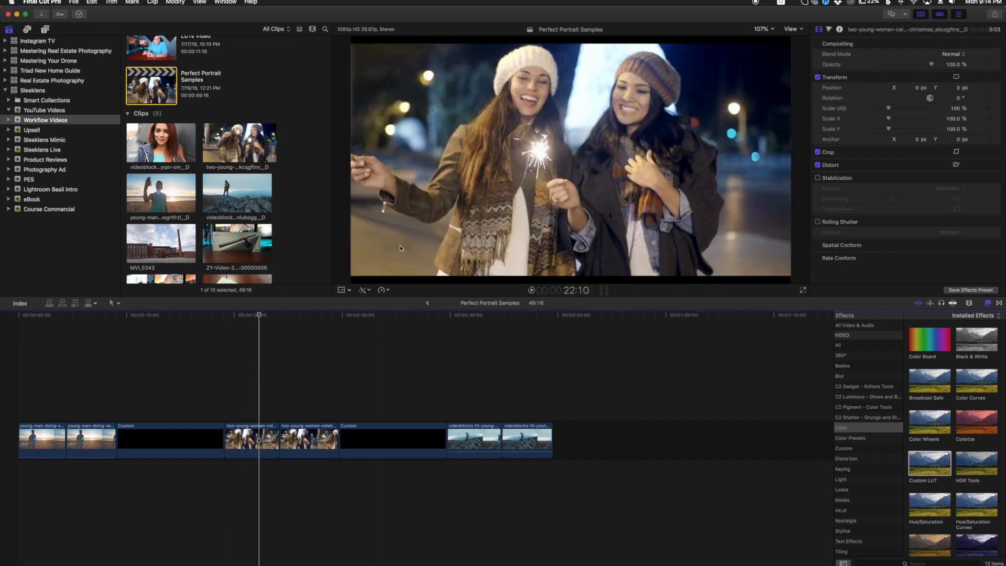
{"action": "mouse_move", "coordinate": [423, 244]}
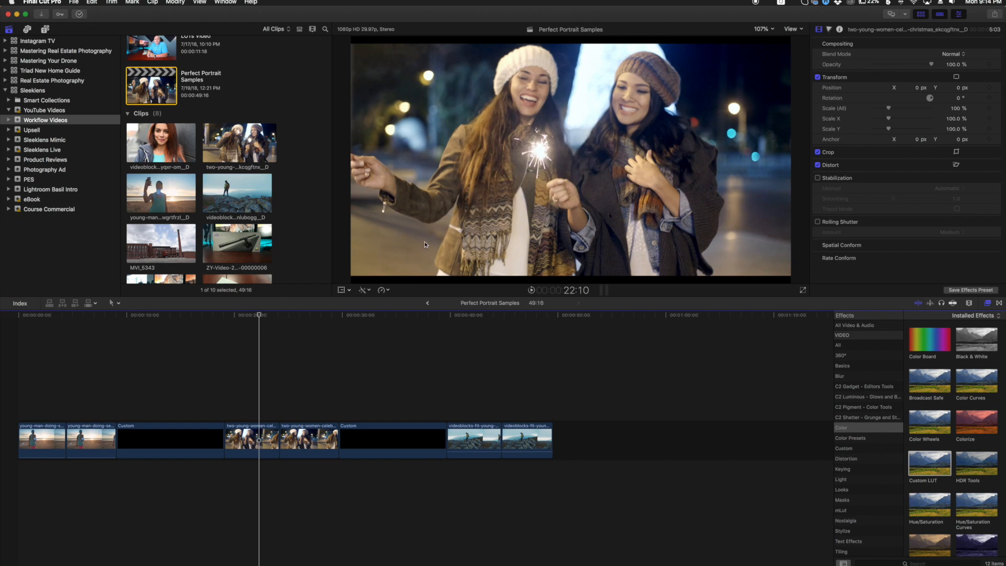
Select the night sparkler clip and load the PP - White Wash .cube as its Custom LUT
{"action": "left_click", "coordinate": [259, 440]}
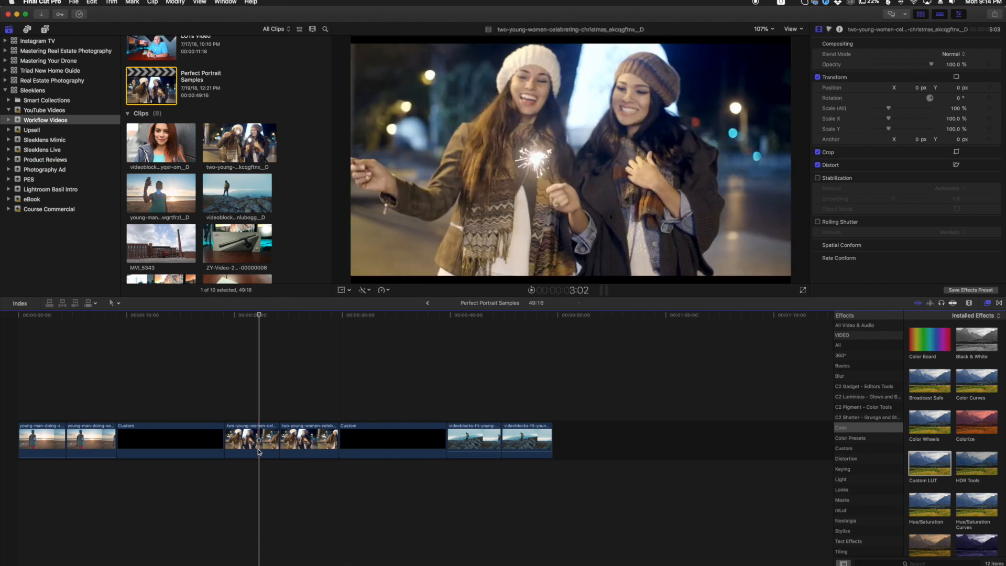
{"action": "left_click", "coordinate": [308, 439]}
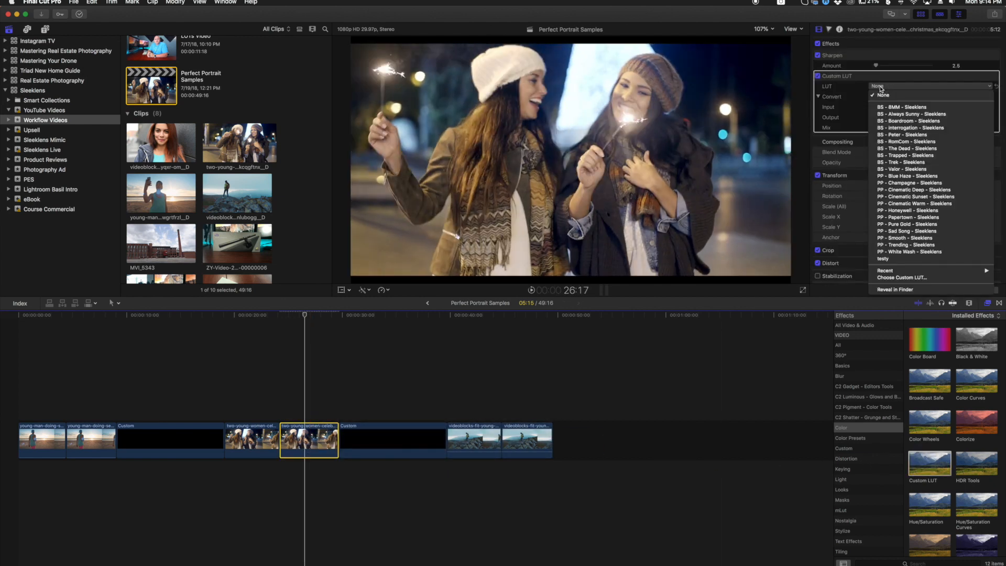
{"action": "mouse_move", "coordinate": [905, 277]}
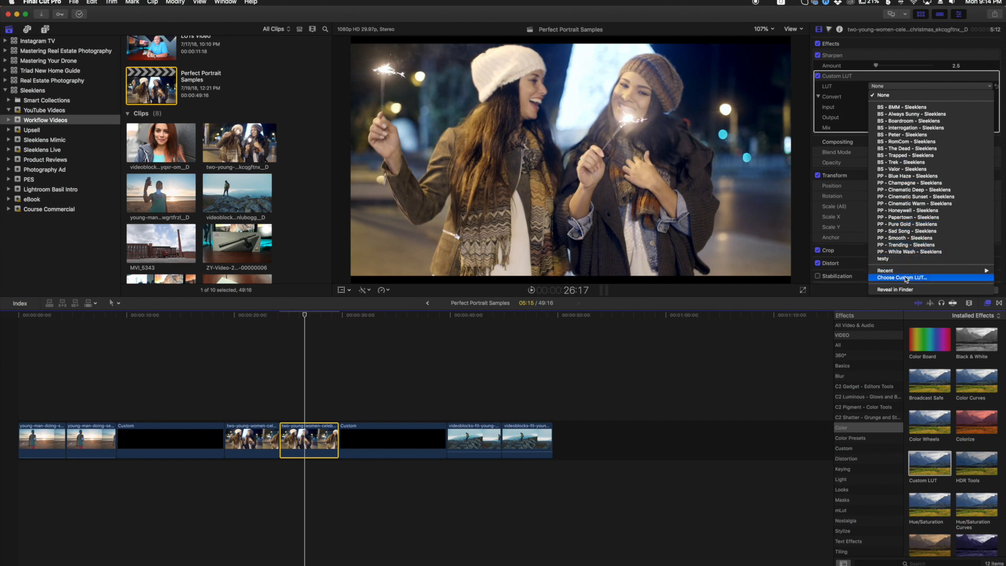
{"action": "left_click", "coordinate": [901, 277]}
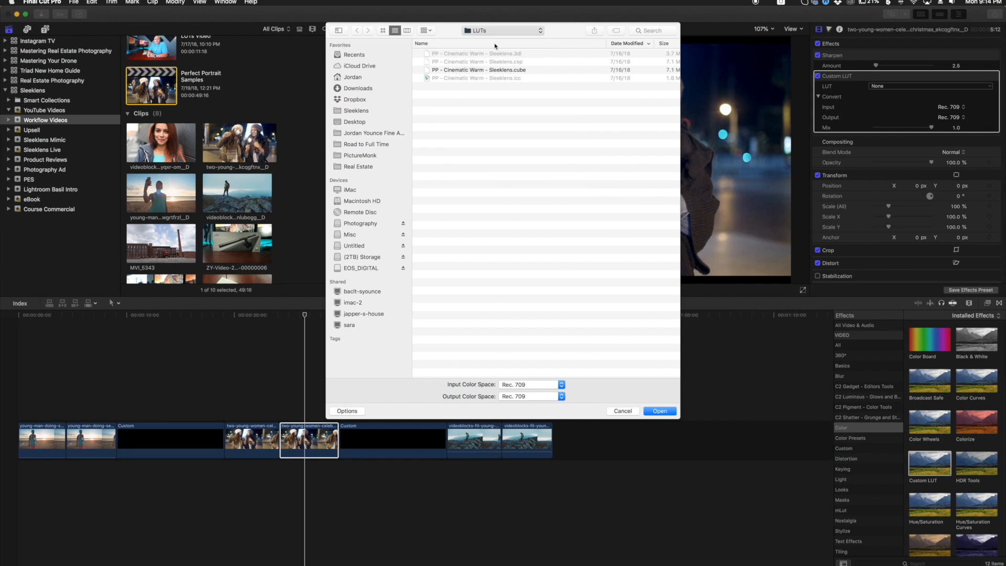
{"action": "left_click", "coordinate": [357, 30]}
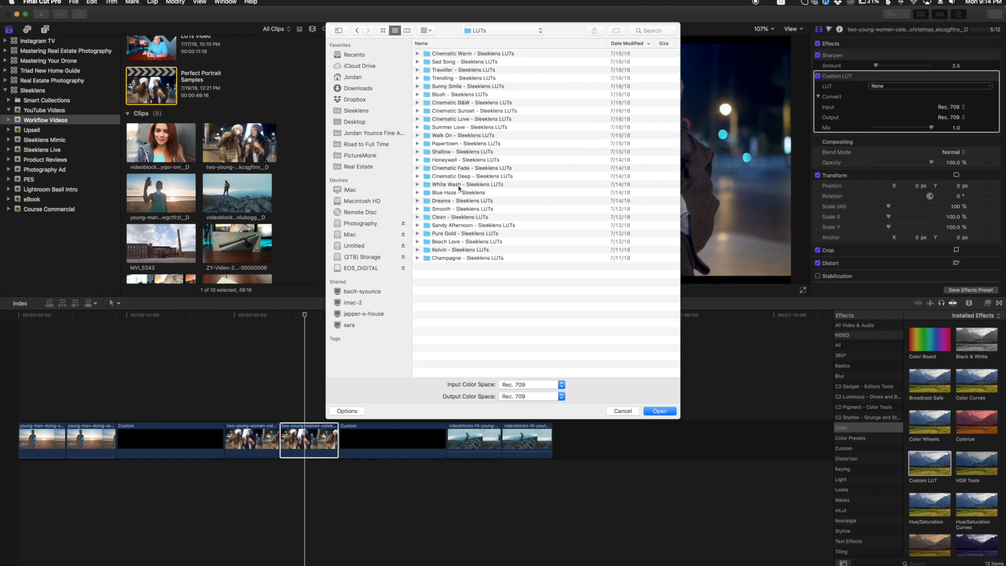
{"action": "double_click", "coordinate": [466, 185]}
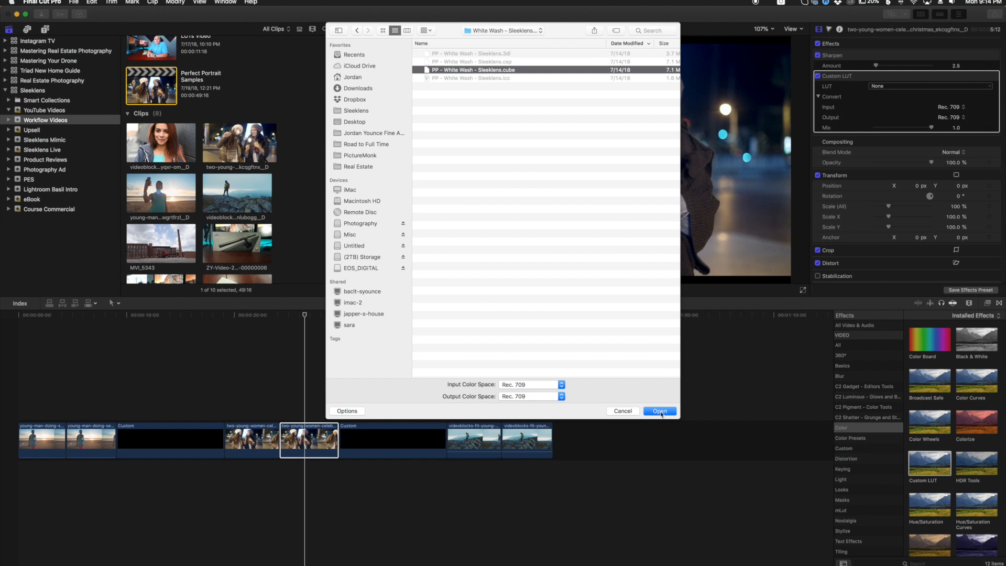
{"action": "left_click", "coordinate": [659, 411]}
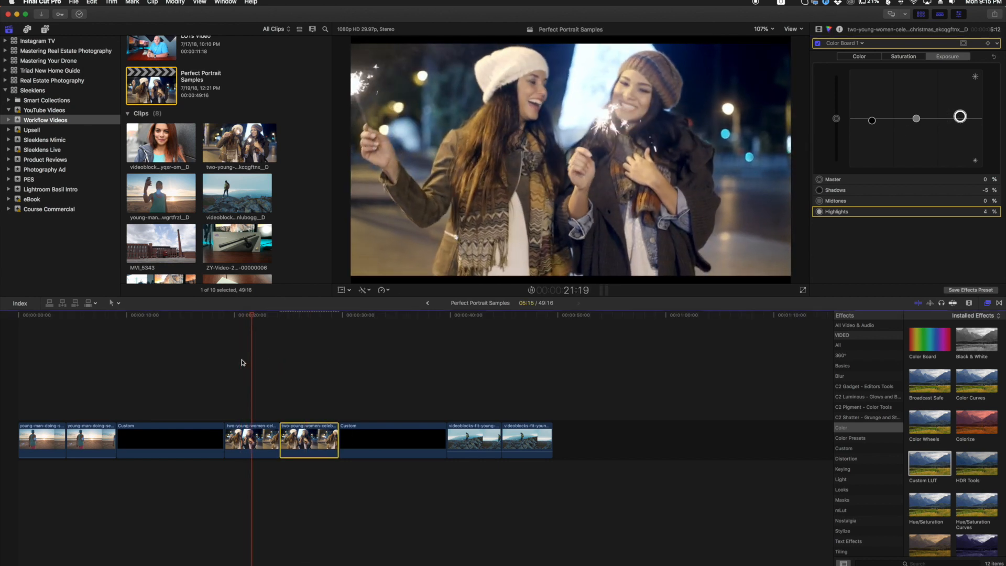
Jump ahead in the timeline to the mountain hiker footage
{"action": "left_click", "coordinate": [274, 314]}
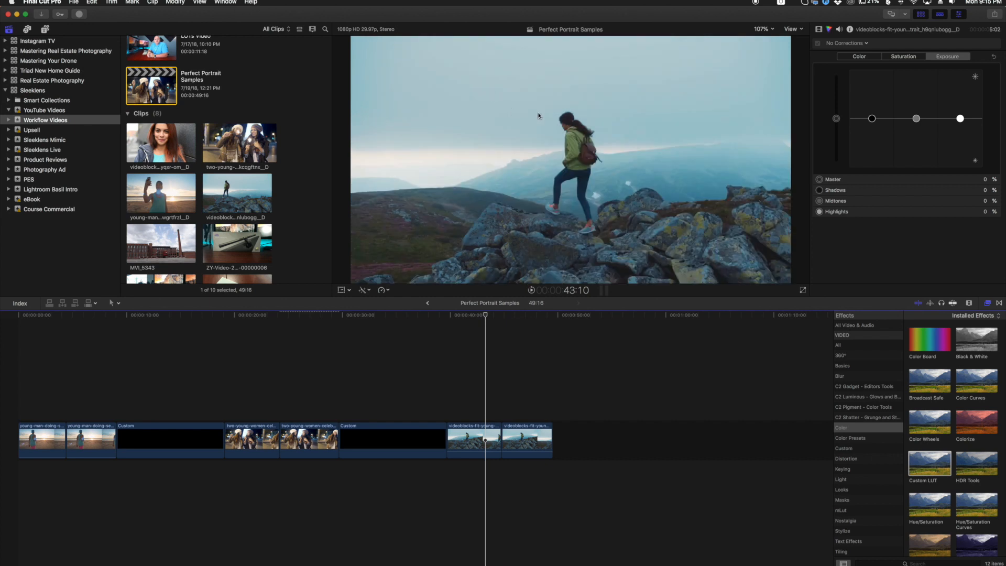
Select the second hiker clip and load the PP - Sad Song .cube as its Custom LUT
{"action": "left_click", "coordinate": [526, 441]}
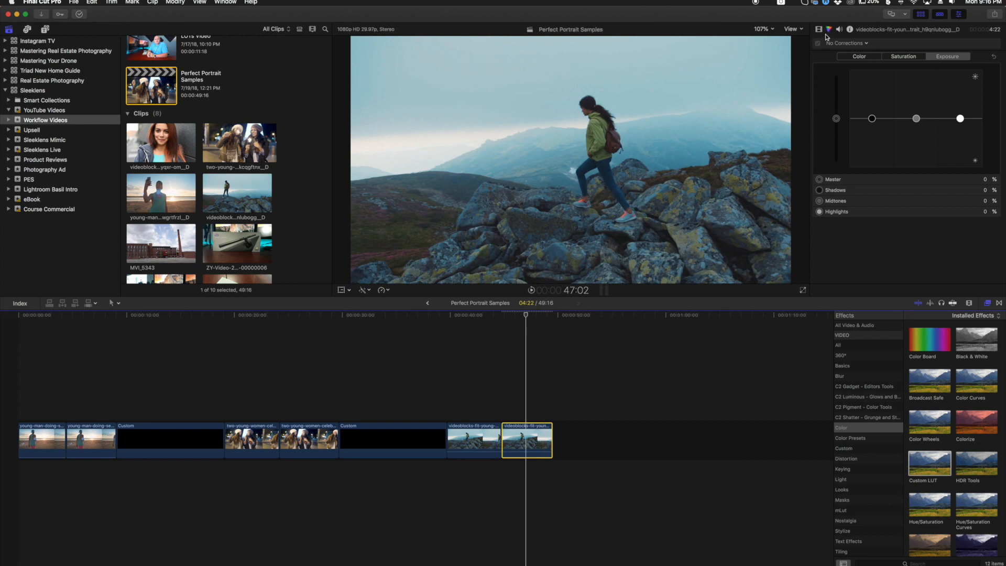
{"action": "left_click", "coordinate": [930, 65]}
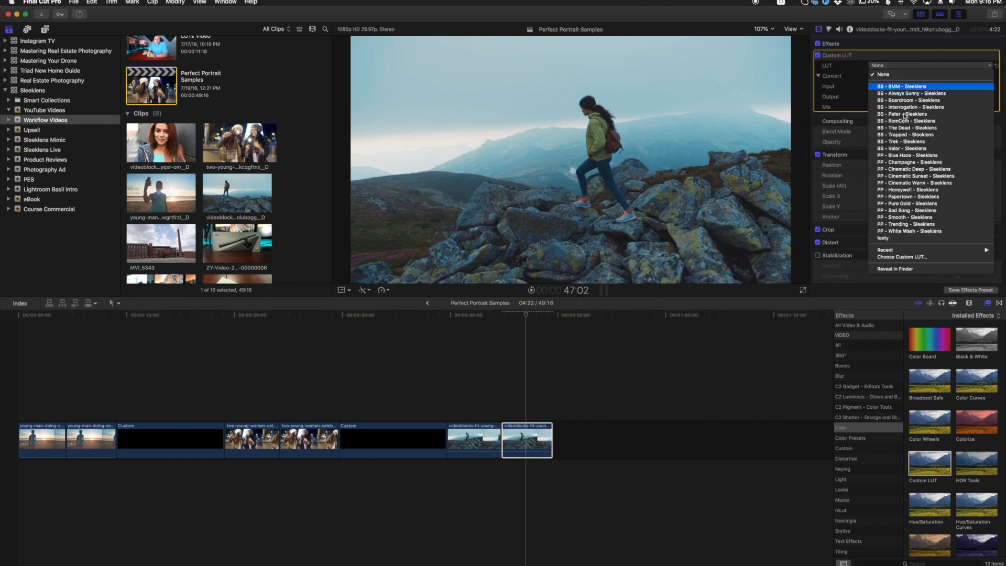
{"action": "left_click", "coordinate": [903, 257]}
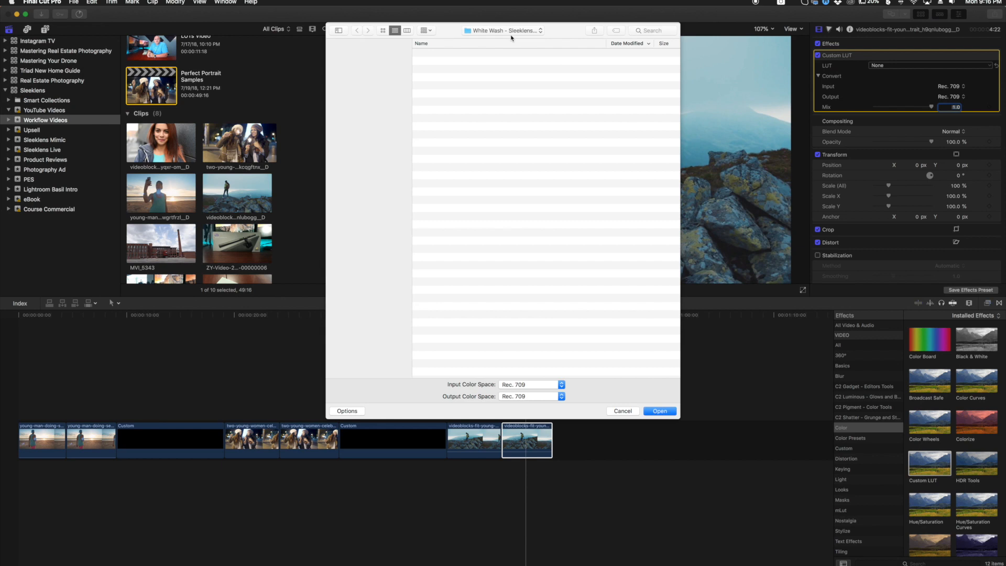
{"action": "left_click", "coordinate": [357, 31]}
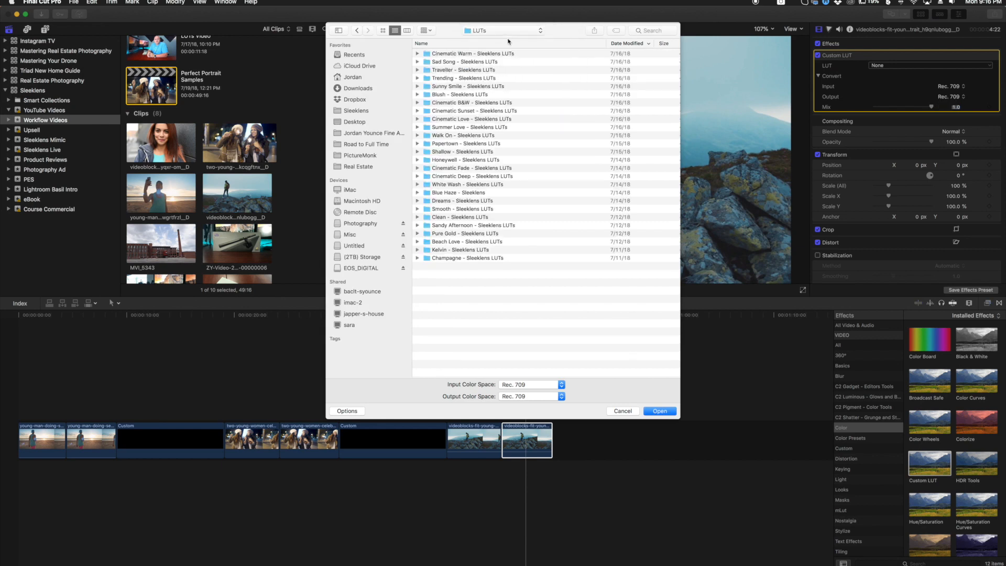
{"action": "mouse_move", "coordinate": [478, 101]}
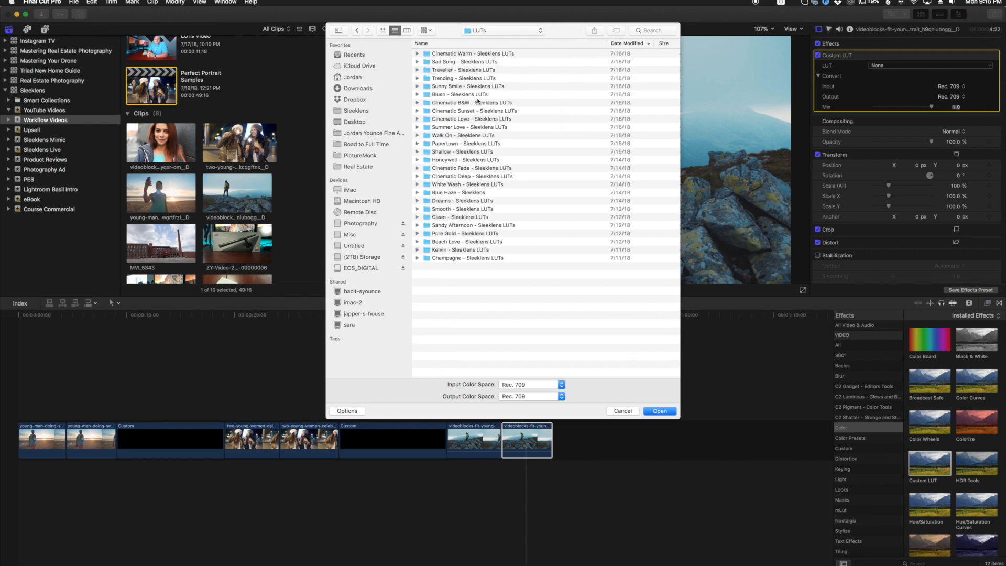
{"action": "double_click", "coordinate": [468, 62]}
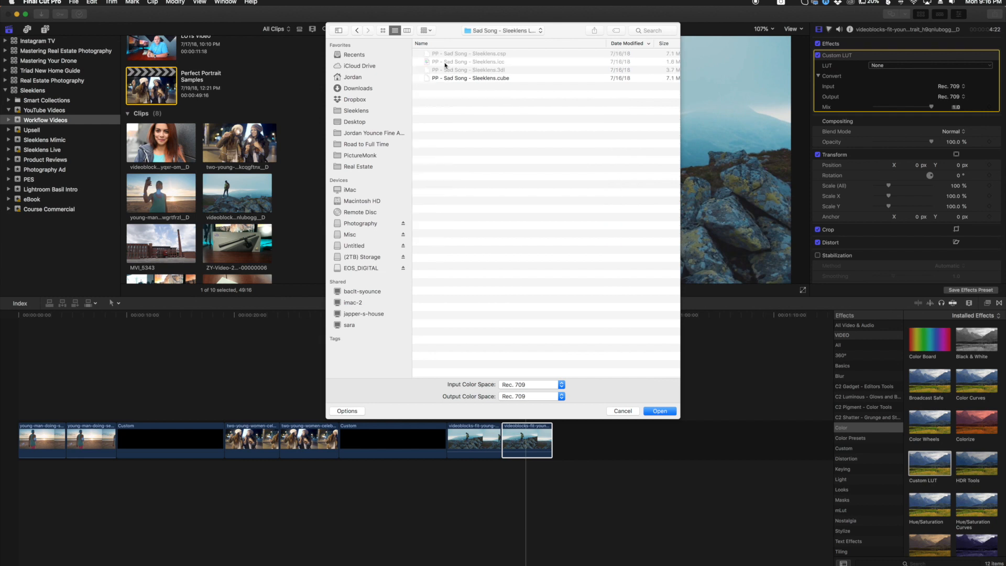
{"action": "left_click", "coordinate": [471, 78]}
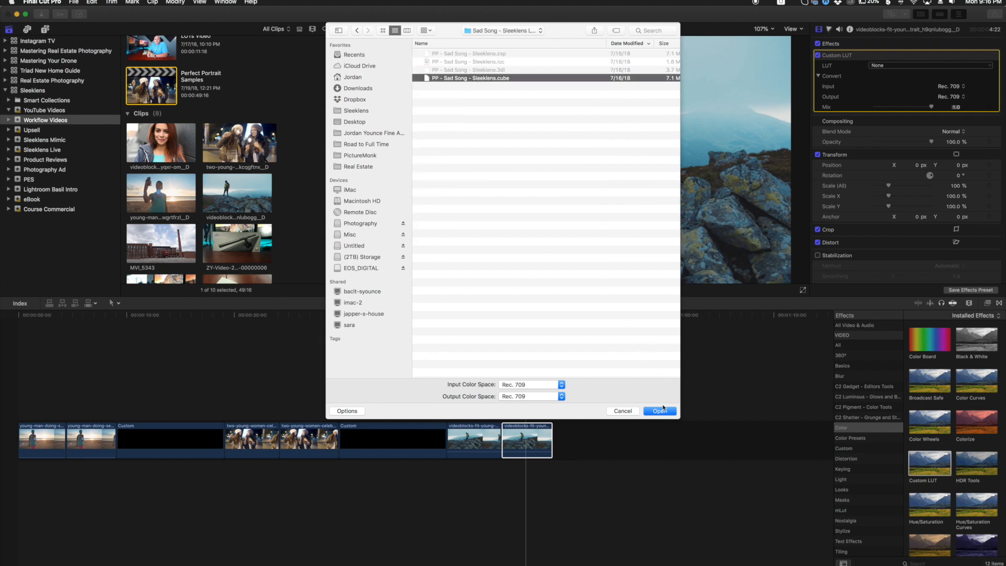
{"action": "left_click", "coordinate": [660, 411]}
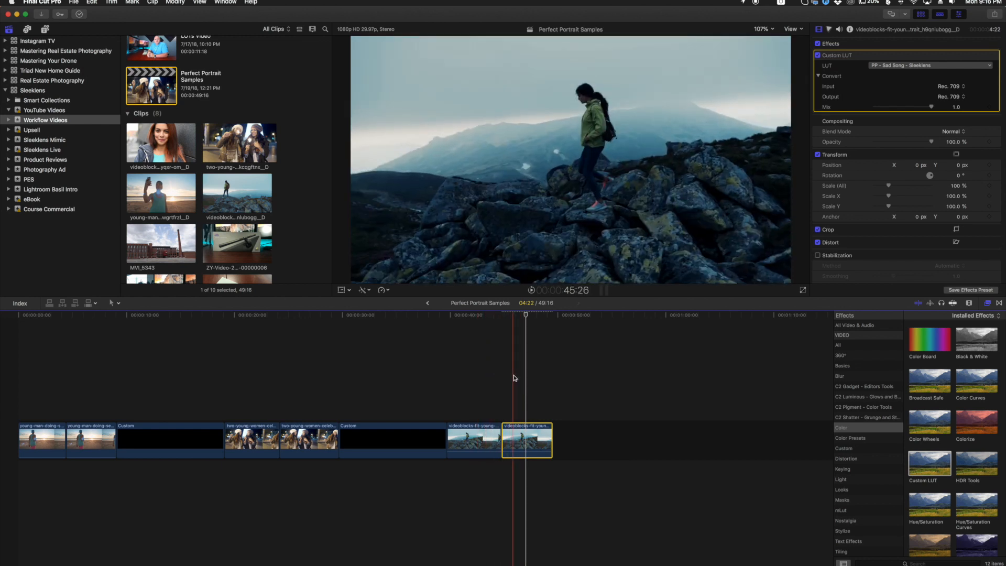
Play the hiker clip to review the Sad Song grade at 0.81 mix, then stop
{"action": "key", "text": "space"}
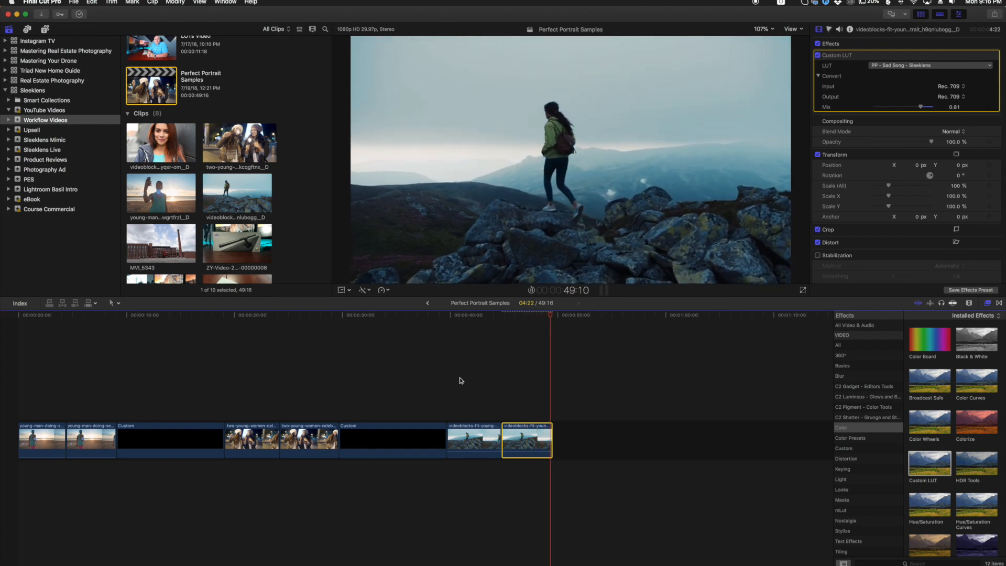
{"action": "key", "text": "space"}
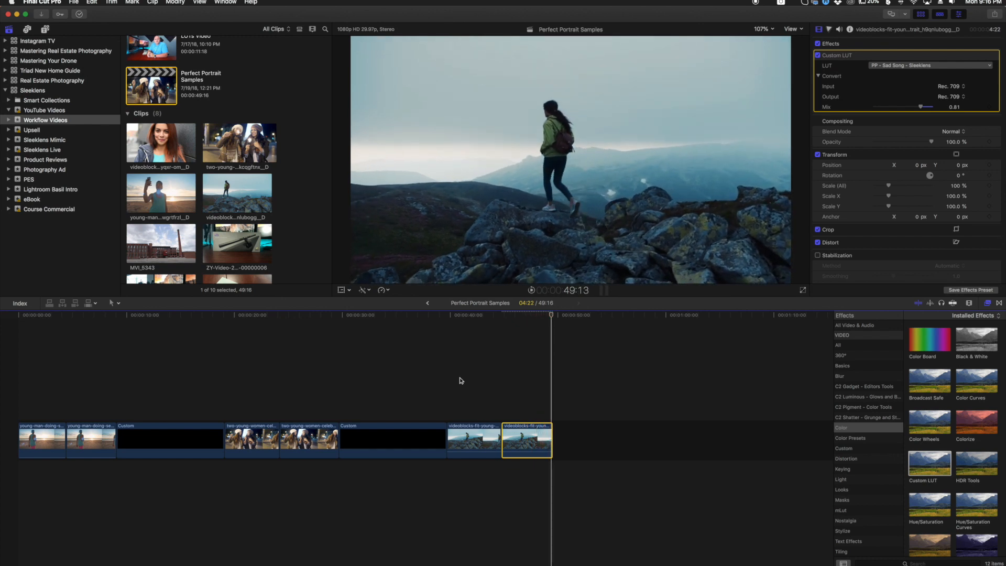